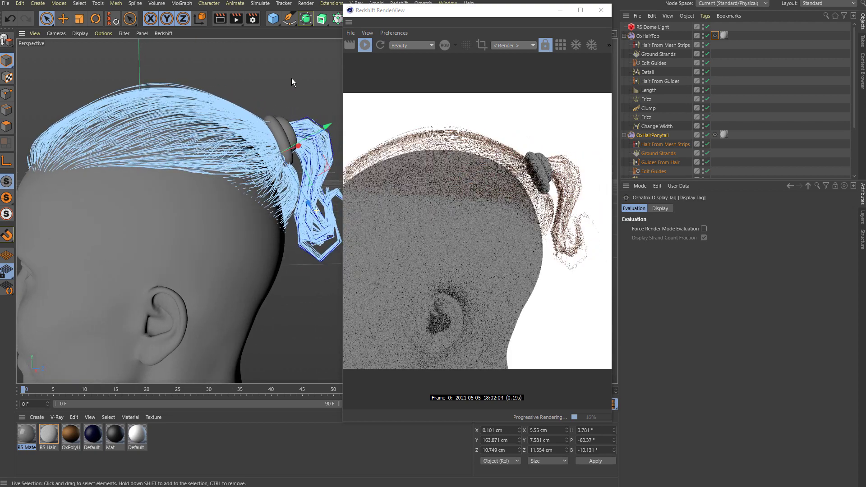
Show the Hair From Guides operator's Render Count and Viewport Count Fraction settings
left_click(660, 81)
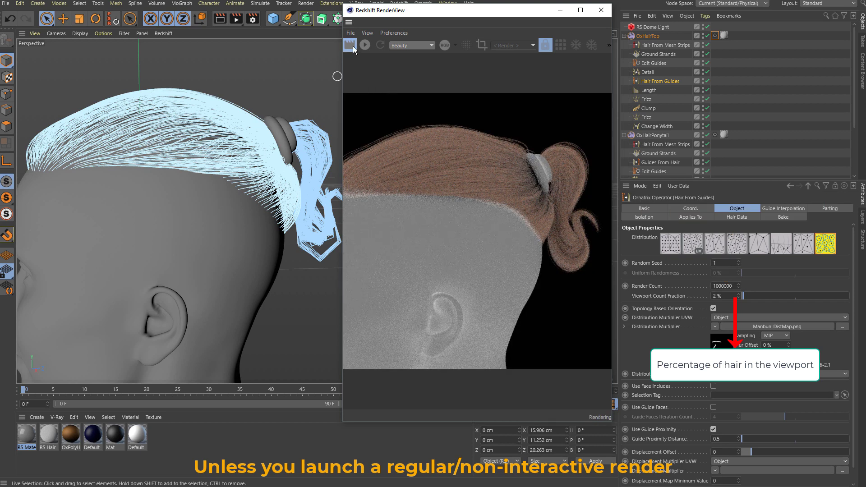
Restart the Redshift IPR preview, showing the sparse viewport hair on white
left_click(350, 45)
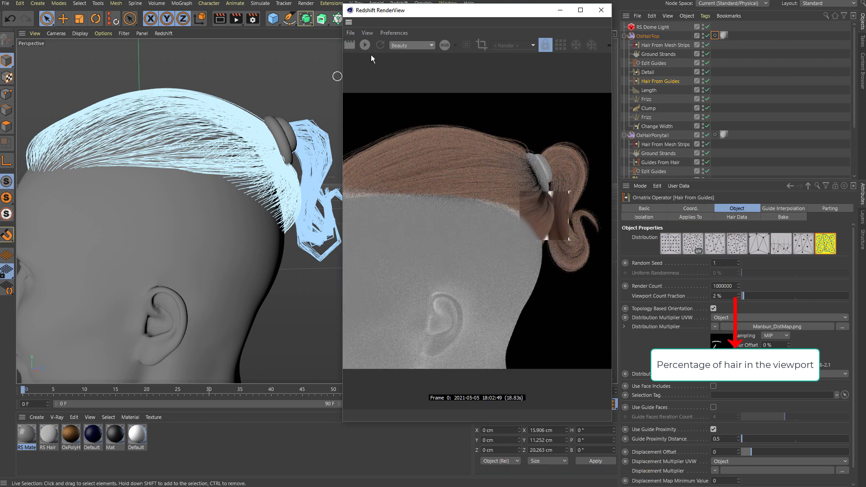
left_click(364, 46)
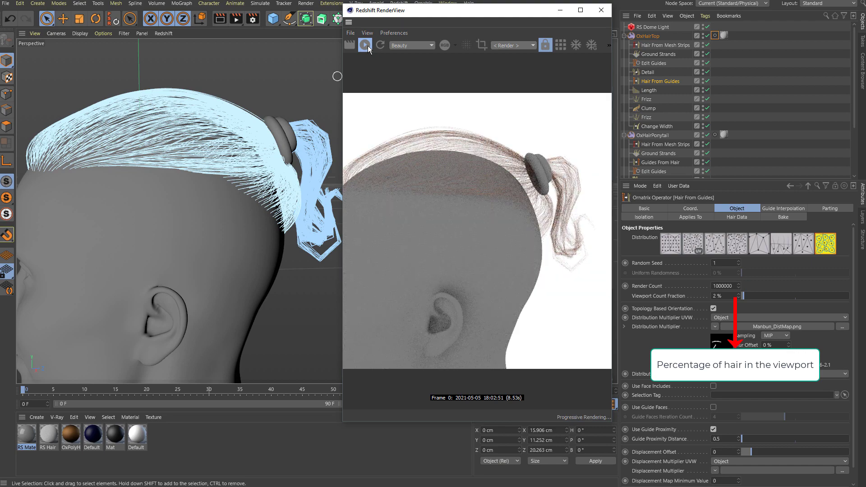
left_click(364, 44)
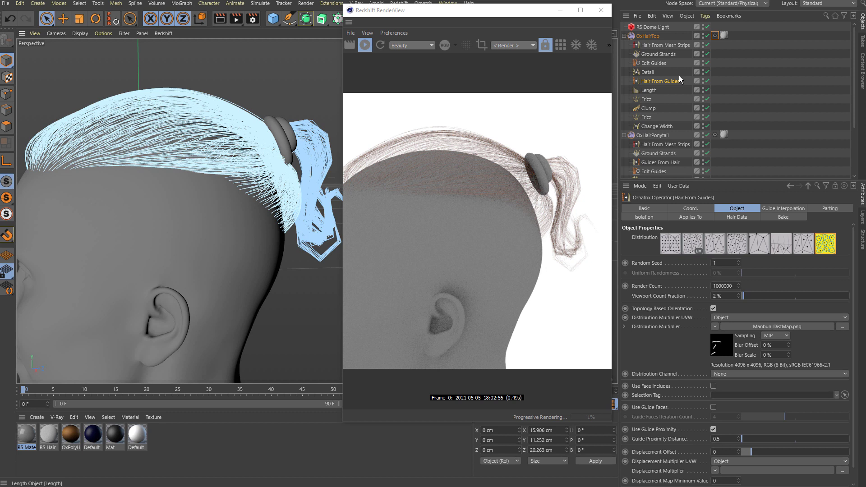
Select OxHairTop's Ornatrix Display Tag to show its Evaluation tab
left_click(648, 36)
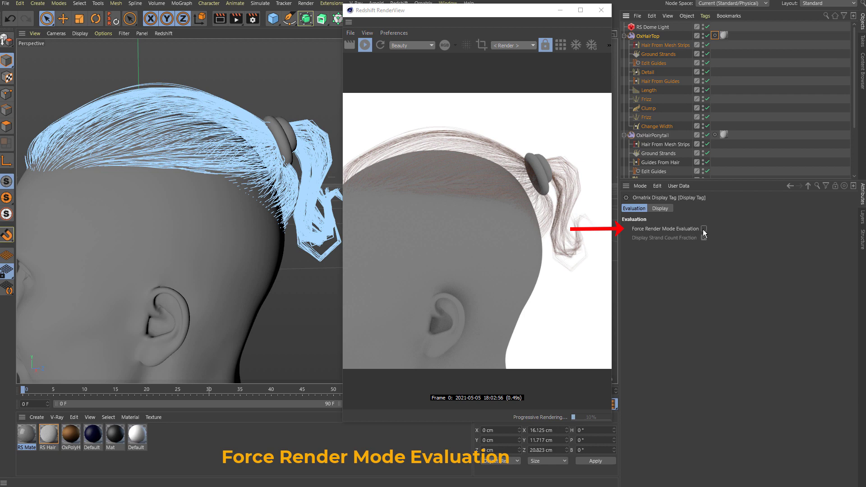
Tick Force Render Mode Evaluation on OxHairTop's display tag for dense IPR hair
left_click(704, 228)
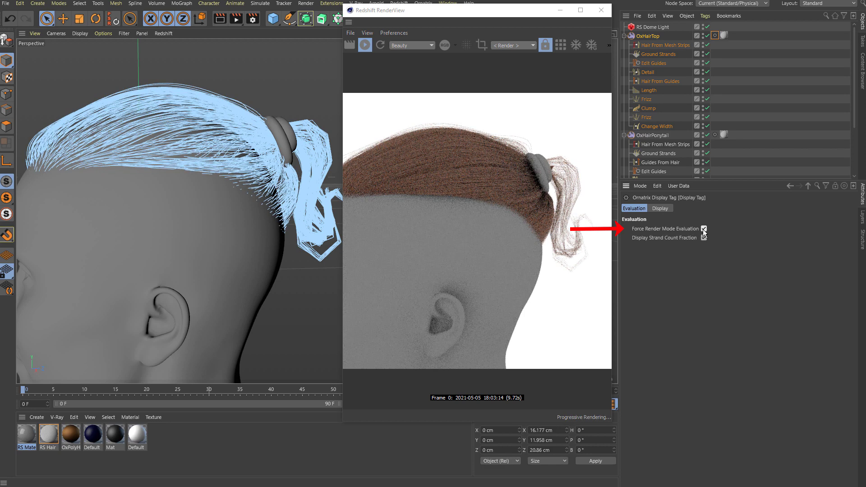
left_click(704, 237)
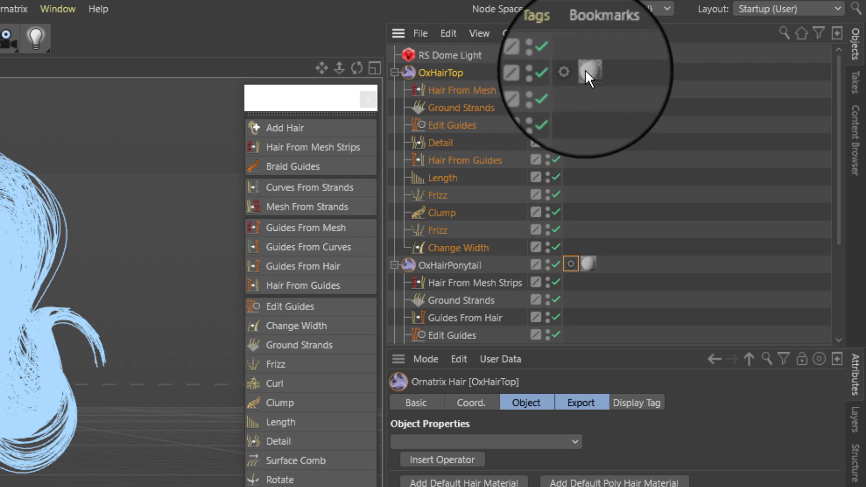
left_click(570, 66)
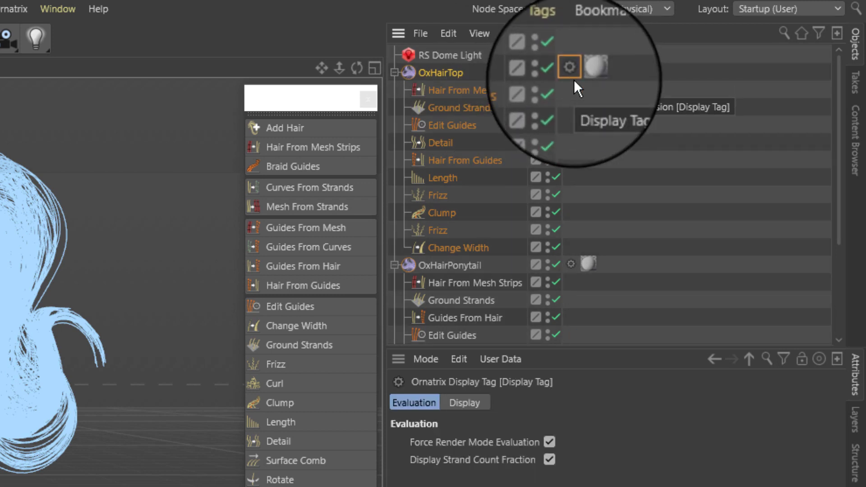